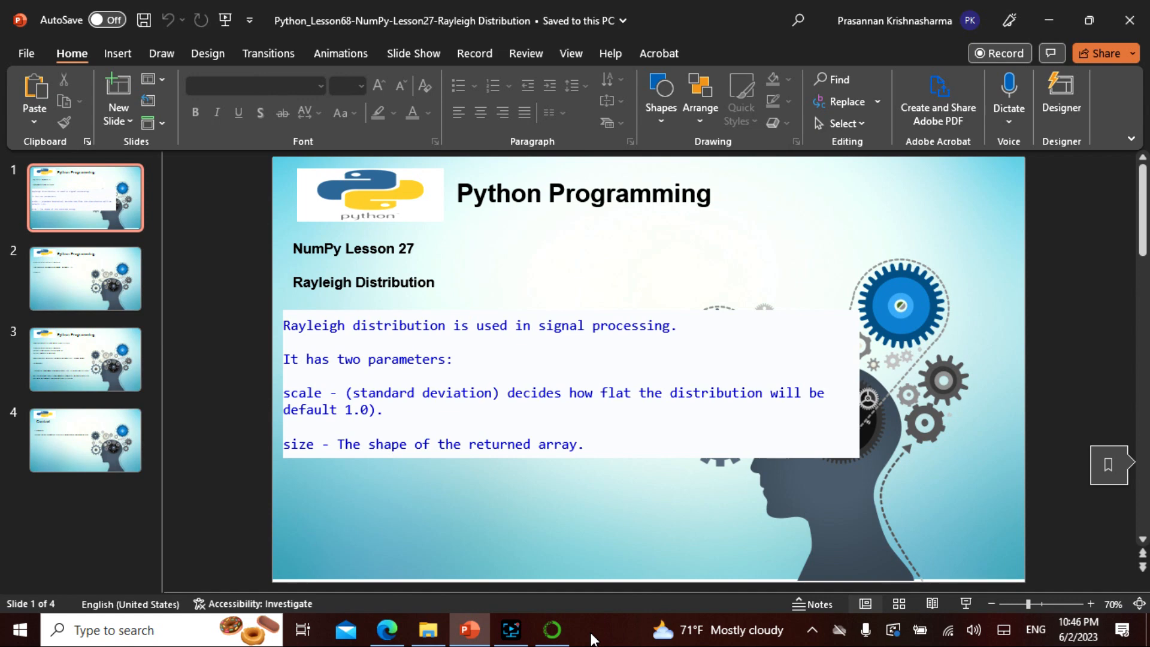
# Copy the three Rayleigh sample code lines from slide 2 into a Jupyter cell
pyautogui.click(85, 278)
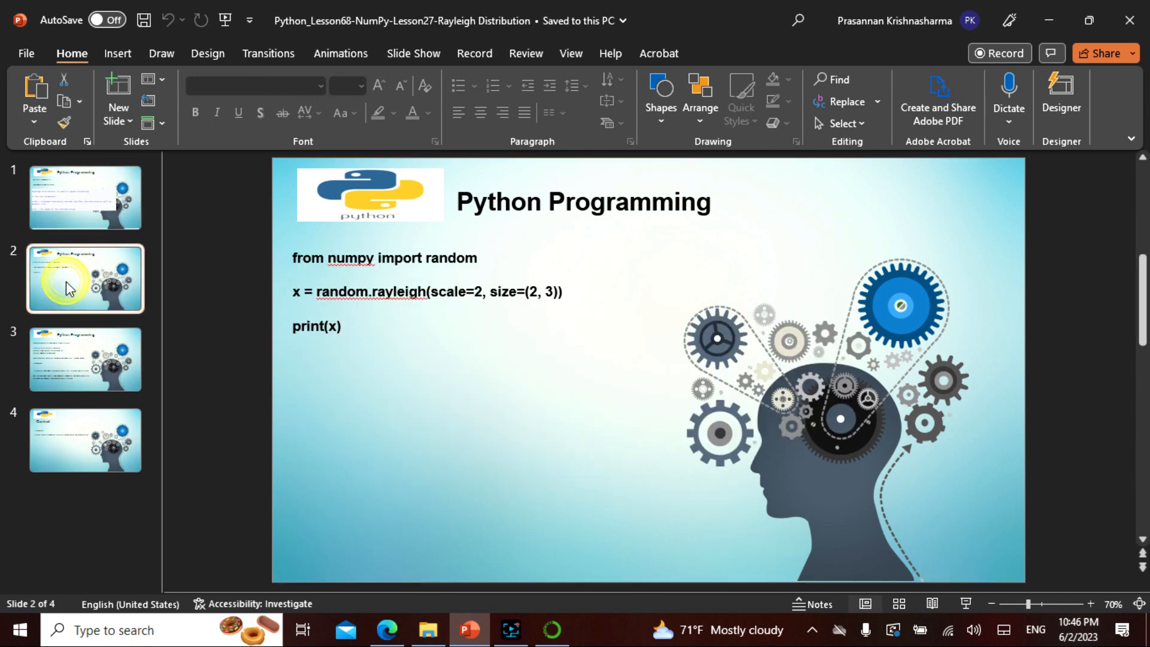
pyautogui.click(337, 324)
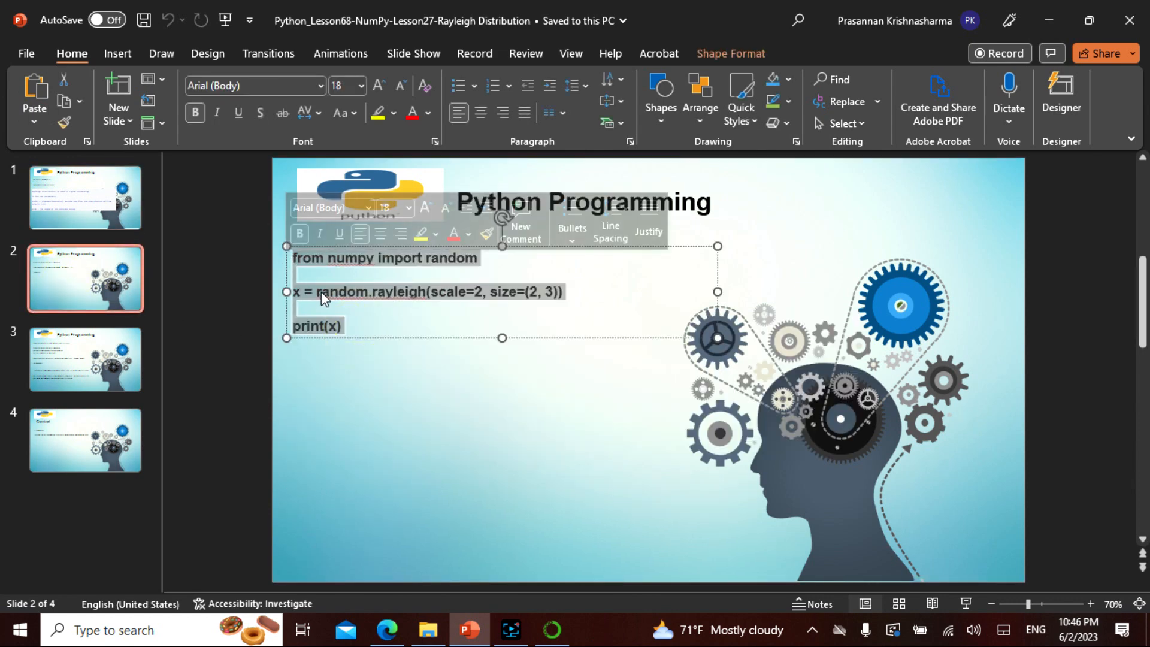
pyautogui.click(392, 630)
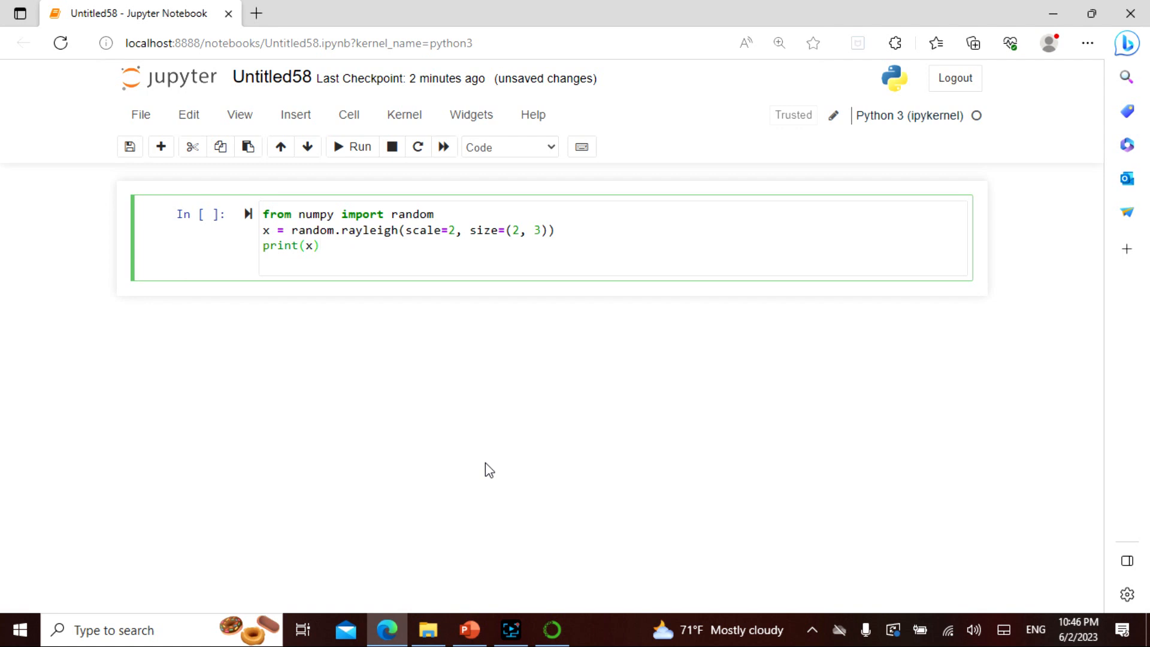
# Run the pasted Rayleigh cell to print a 2×3 random array, then select the new empty cell
pyautogui.click(321, 246)
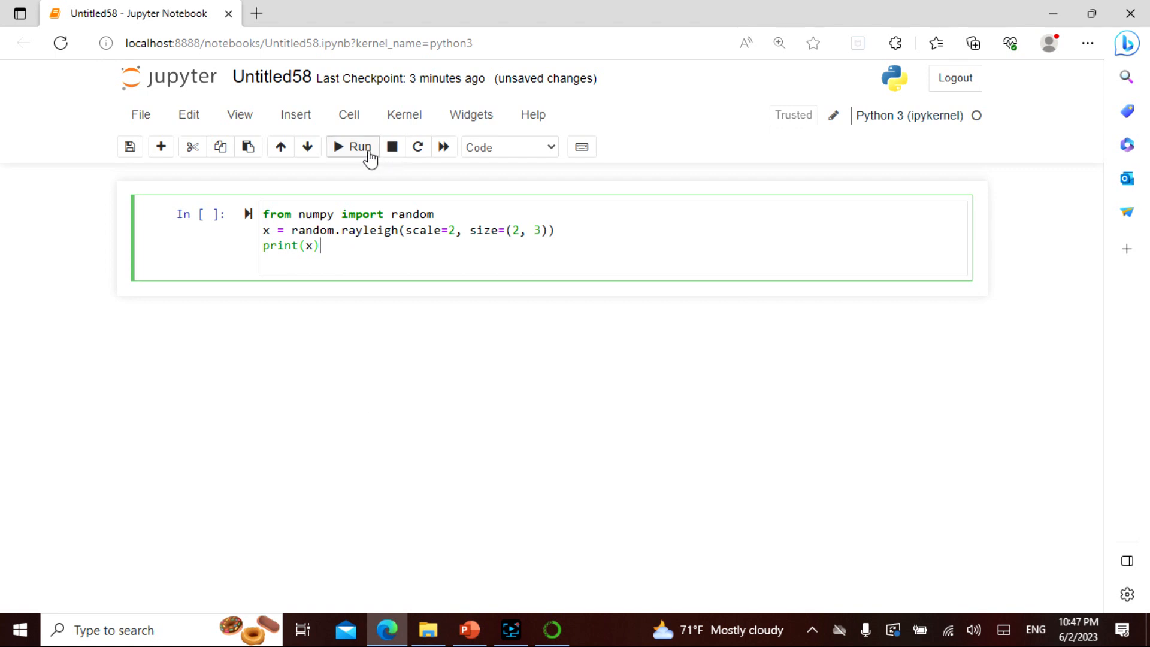
pyautogui.click(353, 146)
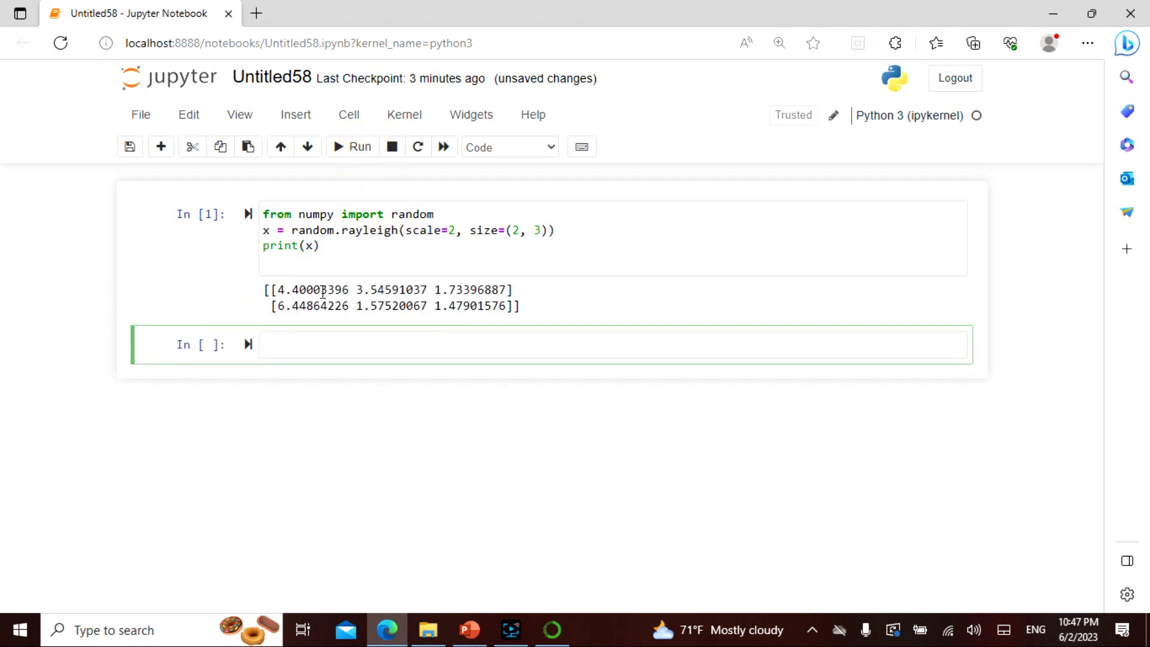
pyautogui.moveTo(667, 411)
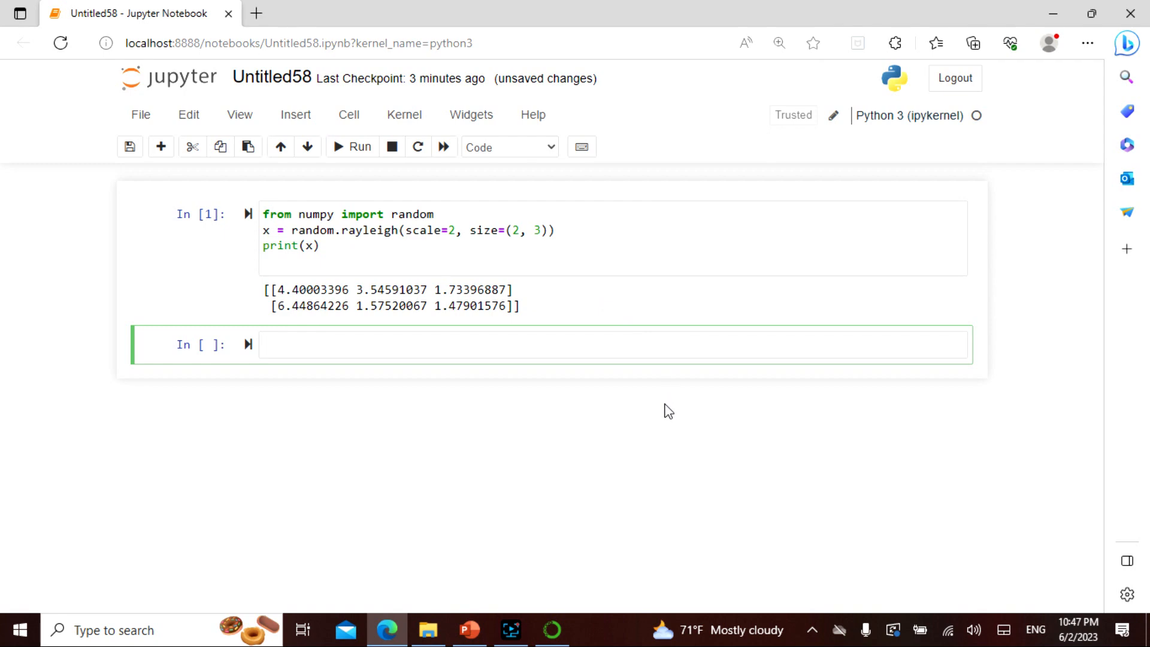
pyautogui.click(513, 345)
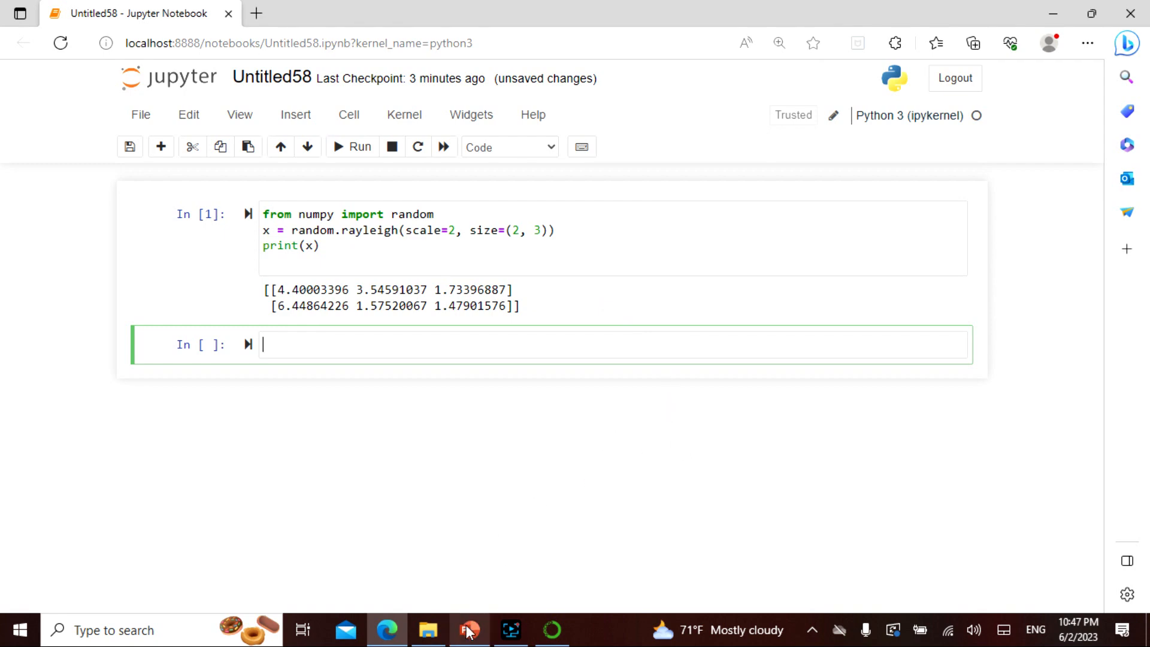
# Copy slide 3's seaborn distplot visualization code into the empty notebook cell
pyautogui.click(468, 629)
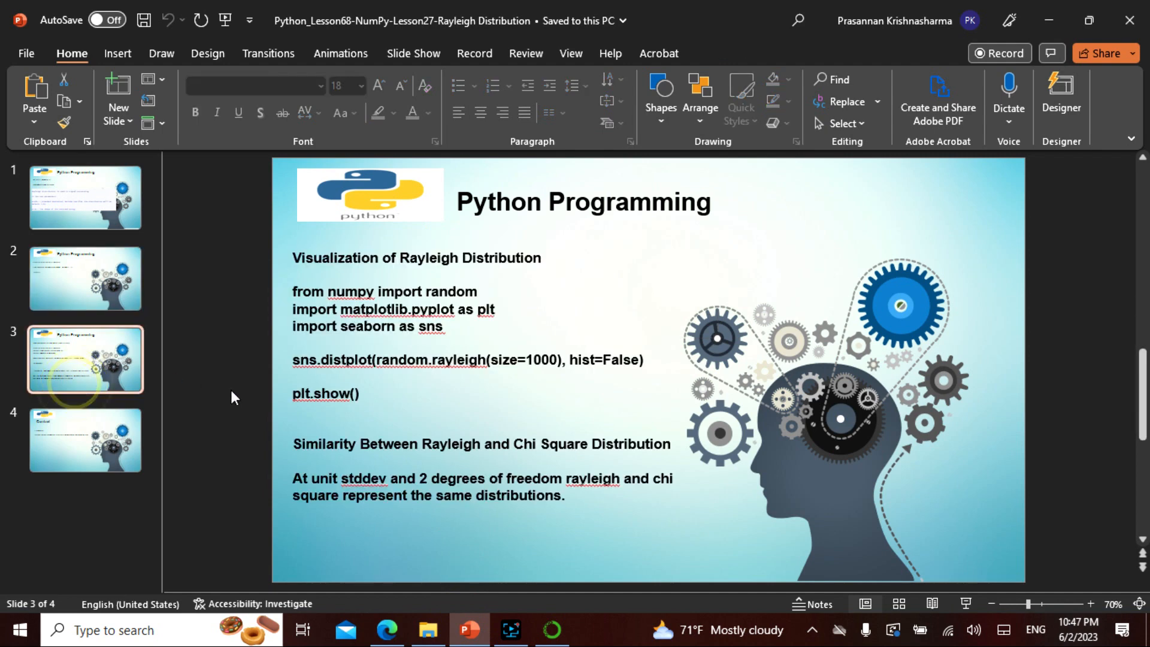
pyautogui.moveTo(250, 406)
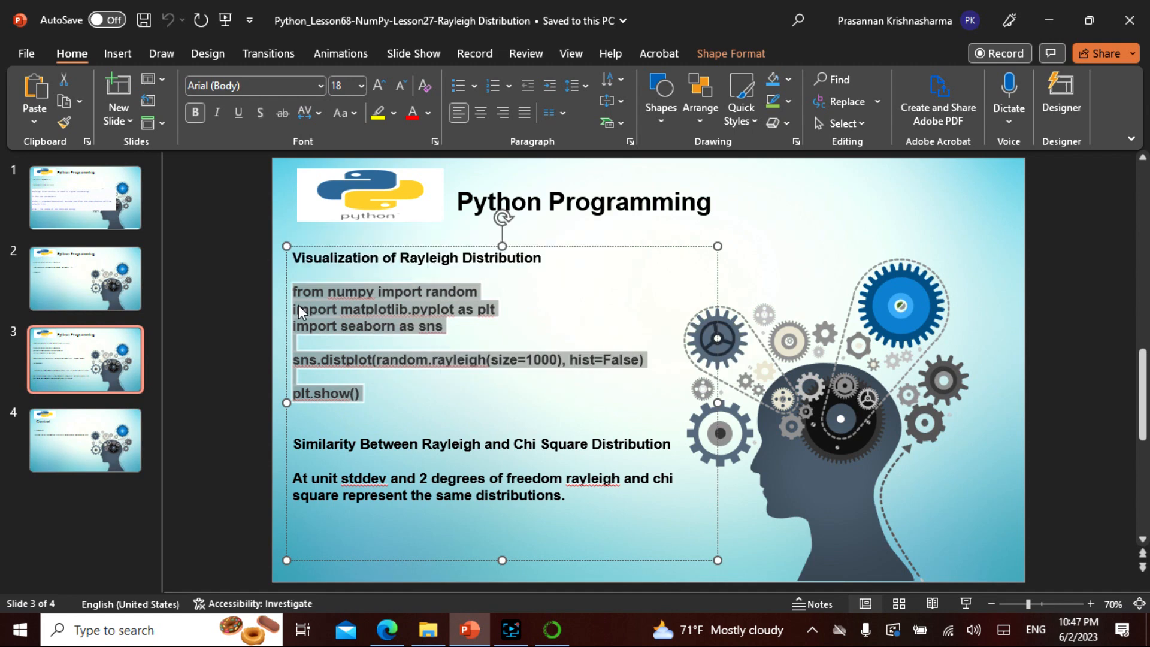
pyautogui.click(387, 629)
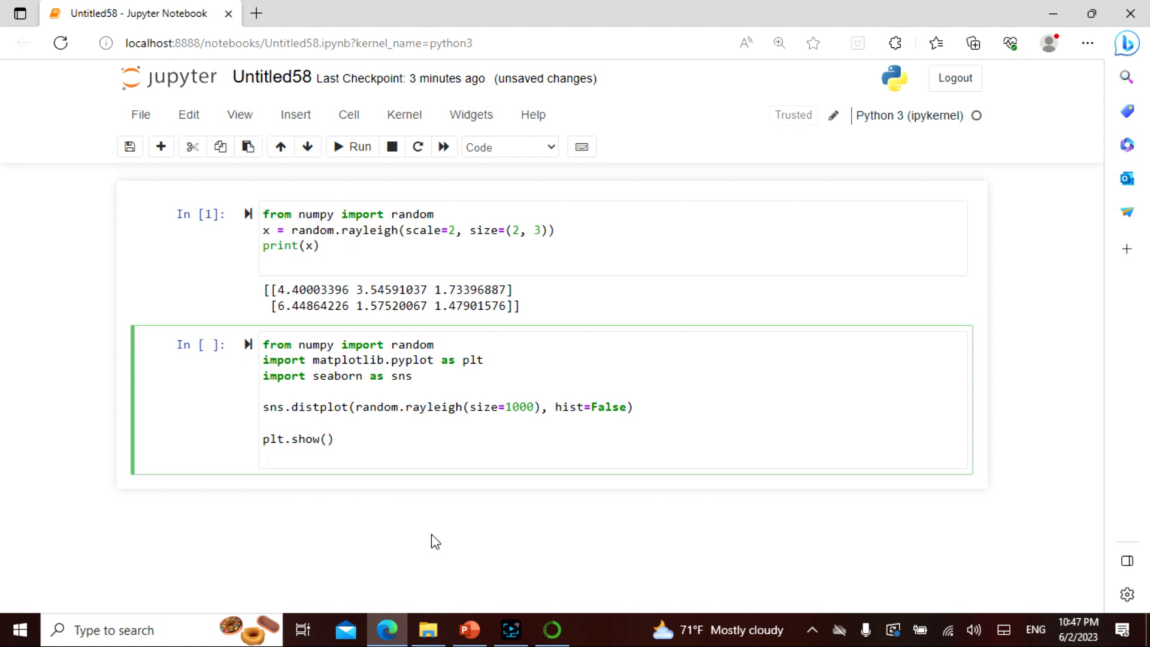
# Run the plotting cell to draw the 1000-sample Rayleigh density curve, then return to PowerPoint
pyautogui.click(264, 454)
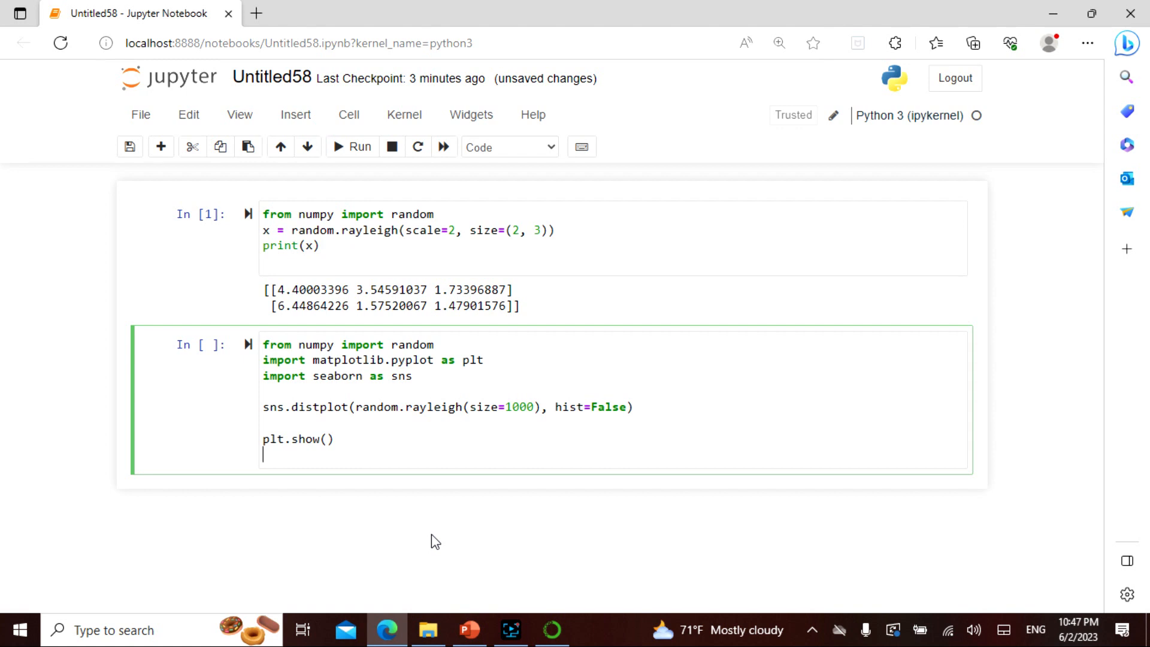
pyautogui.moveTo(343, 165)
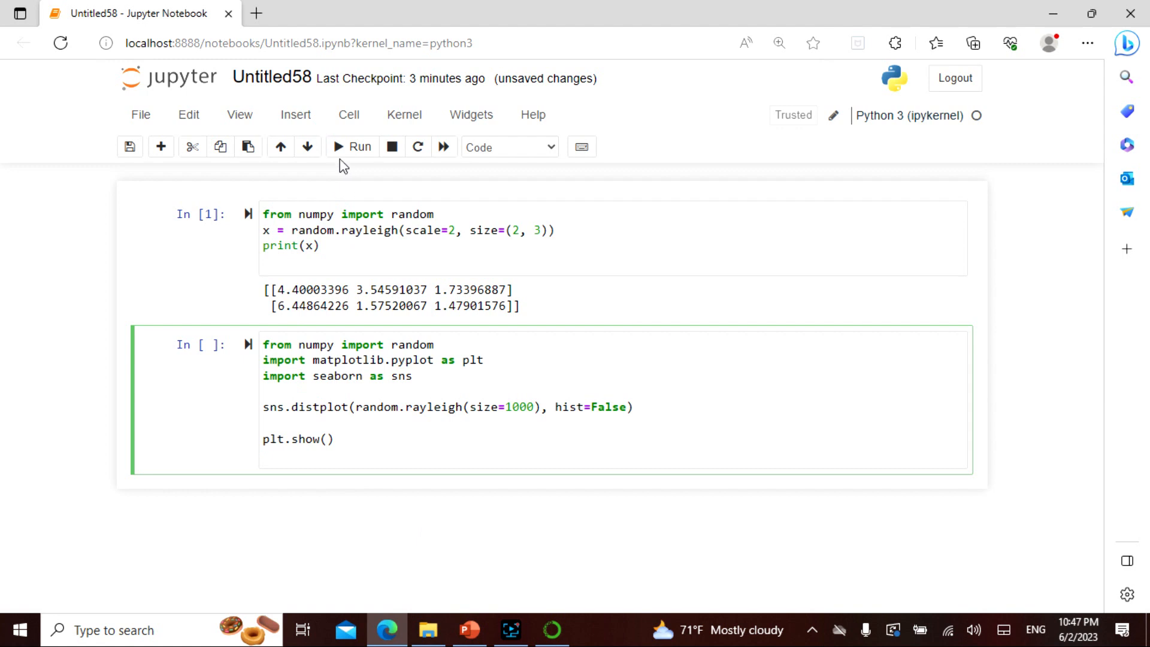
pyautogui.click(353, 146)
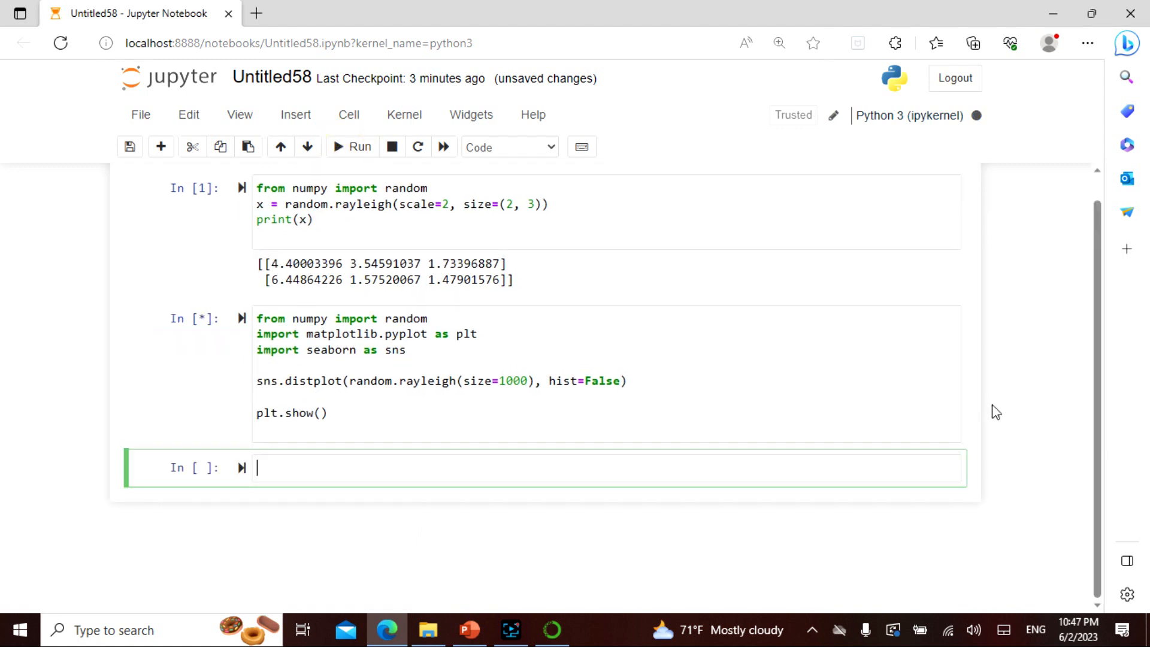
pyautogui.click(352, 146)
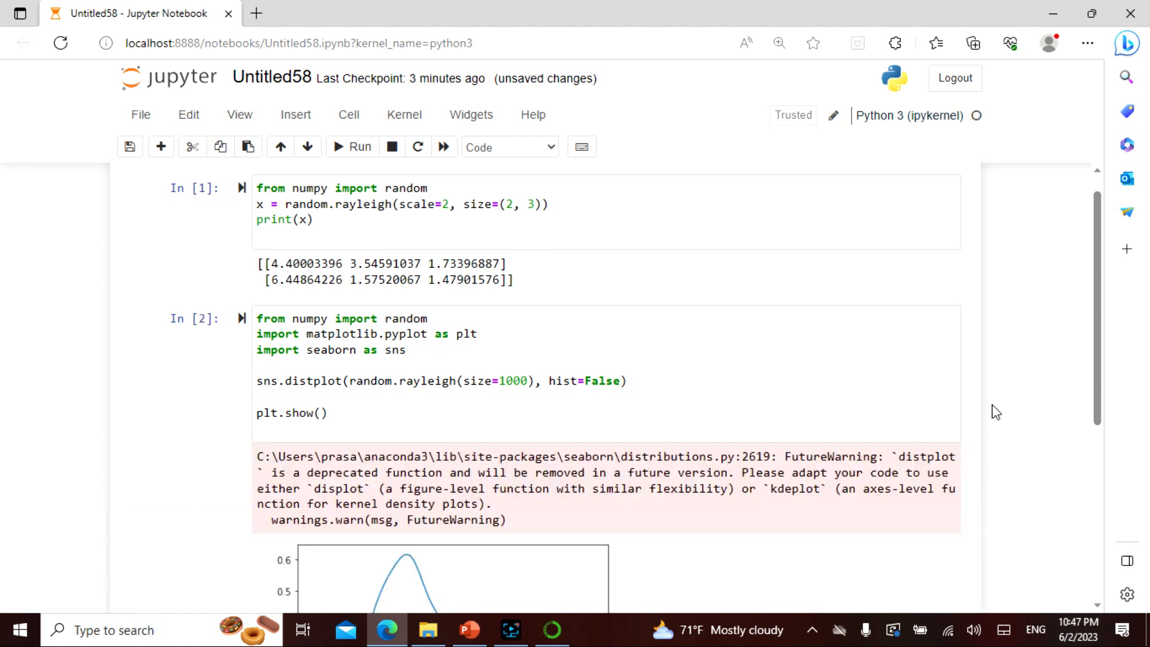
pyautogui.scroll(-3)
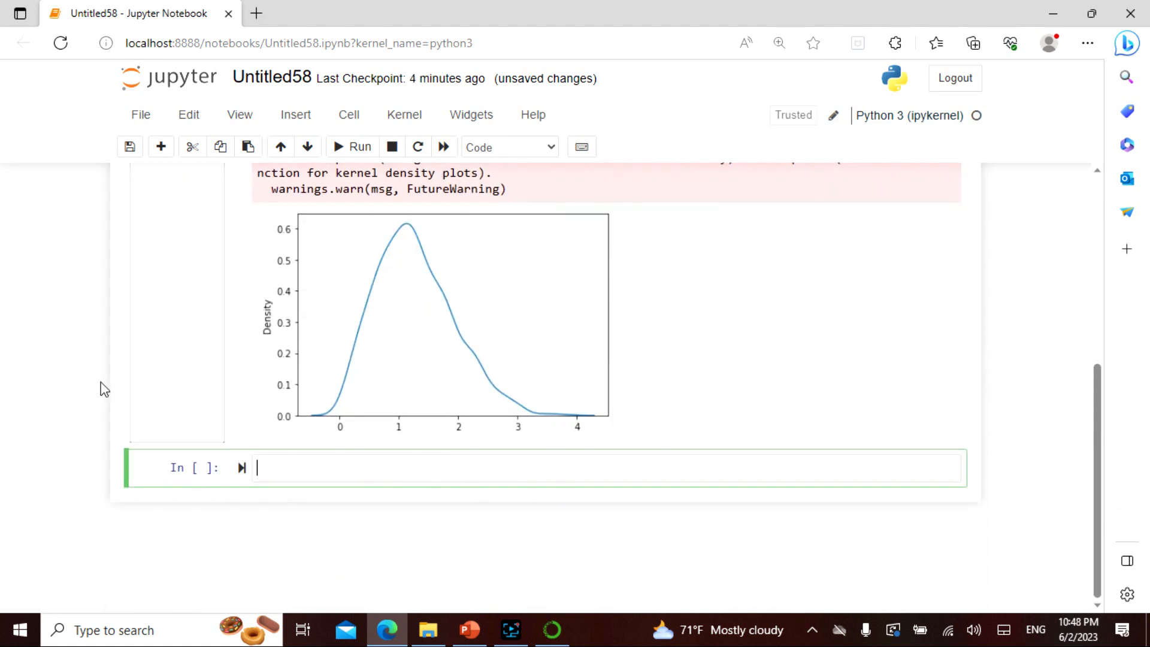
pyautogui.moveTo(437, 266)
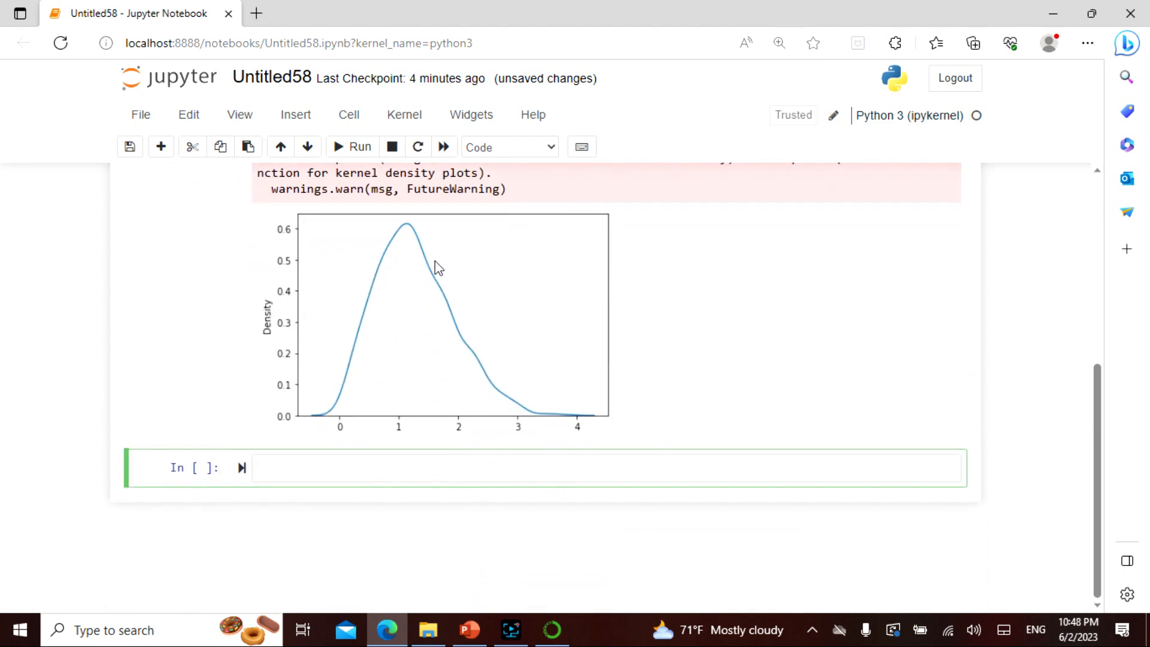
pyautogui.moveTo(366, 358)
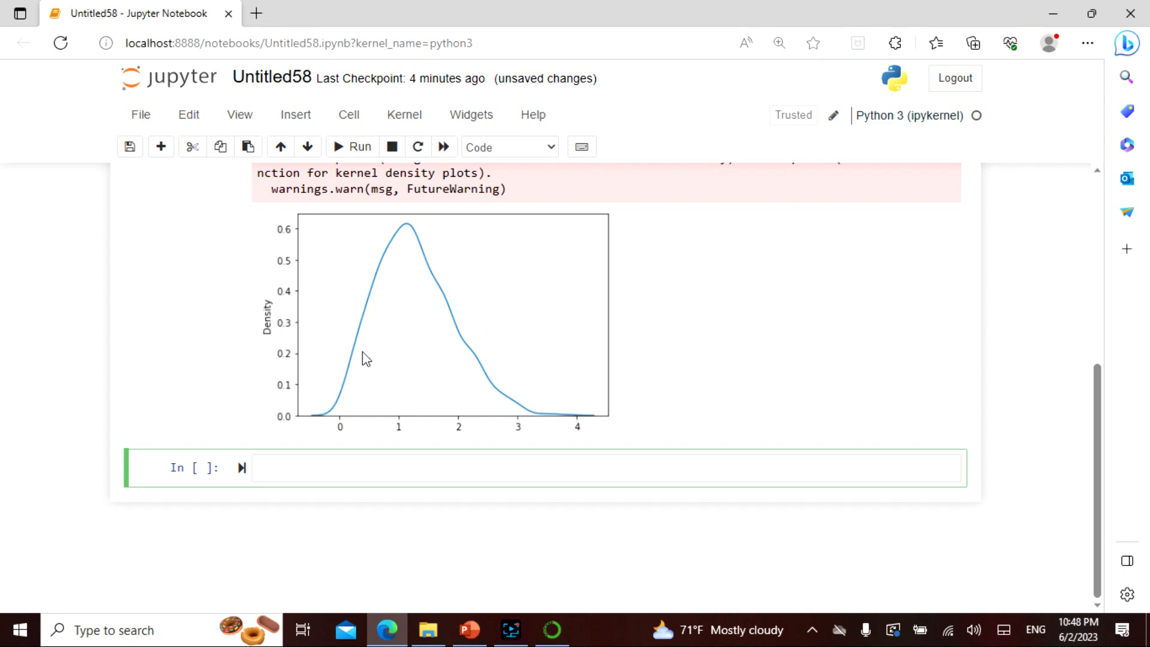
pyautogui.moveTo(878, 378)
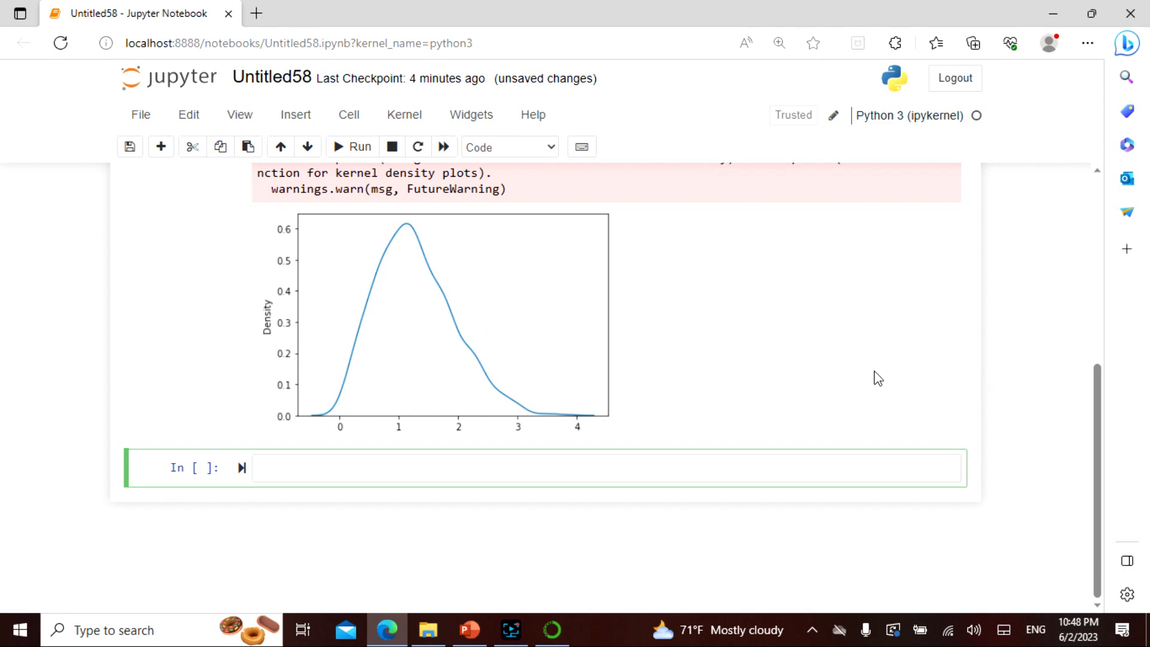
pyautogui.click(469, 629)
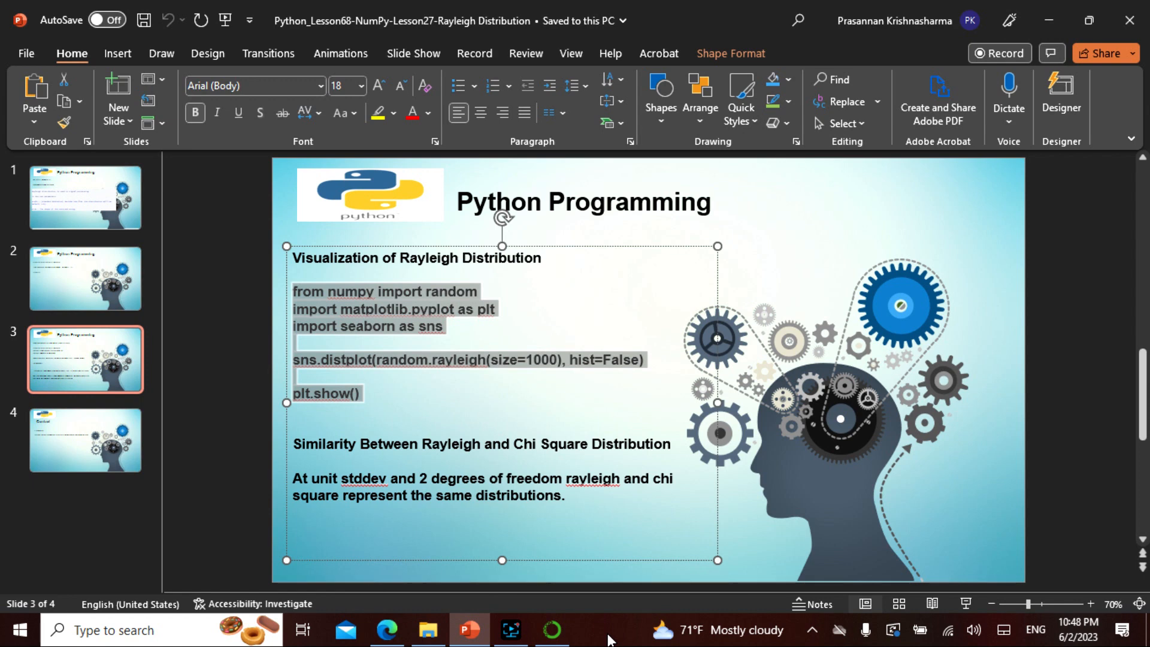
# Glance at the plotted curve in Edge, then show slide 4, the Contact page
pyautogui.click(386, 630)
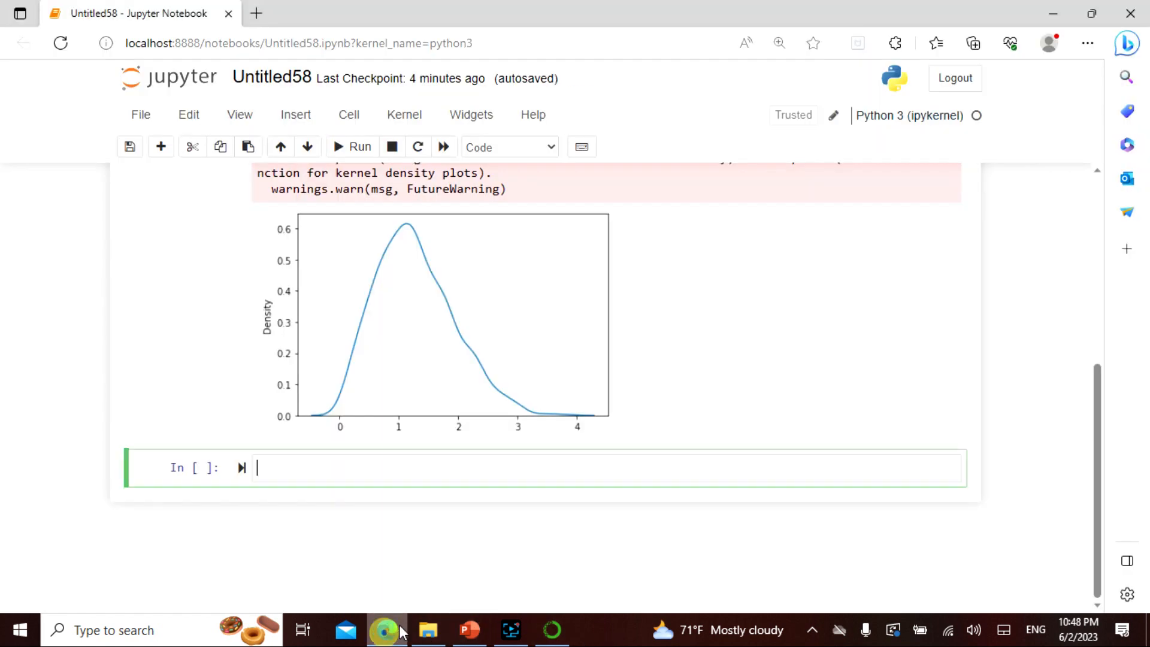
pyautogui.moveTo(311, 420)
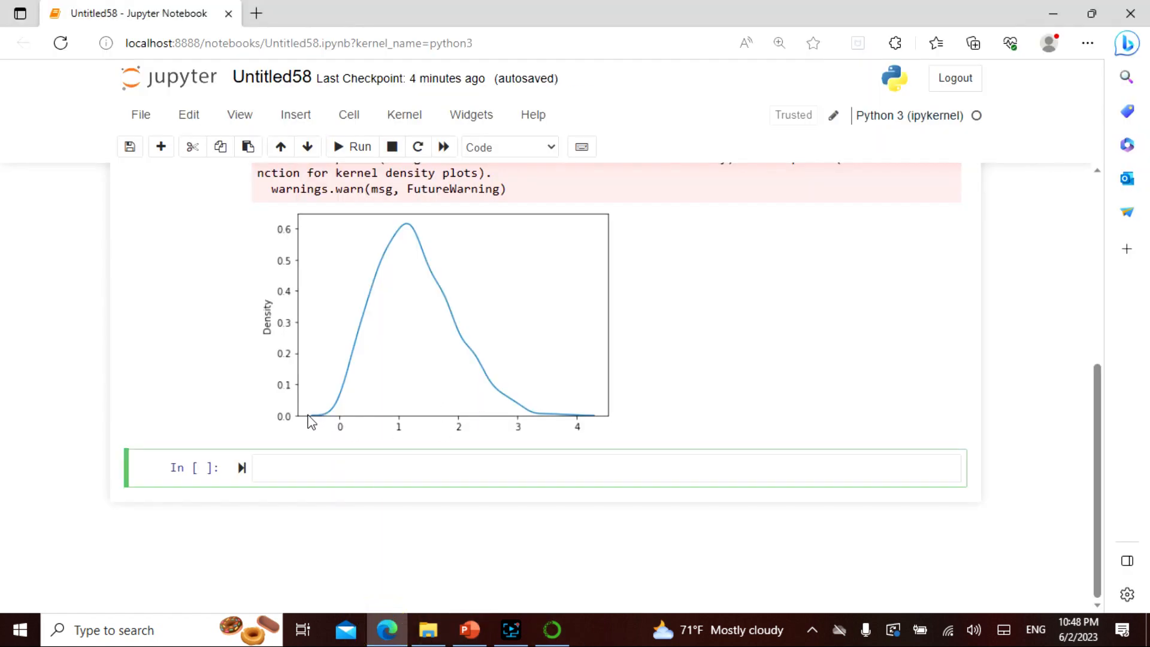
pyautogui.click(468, 629)
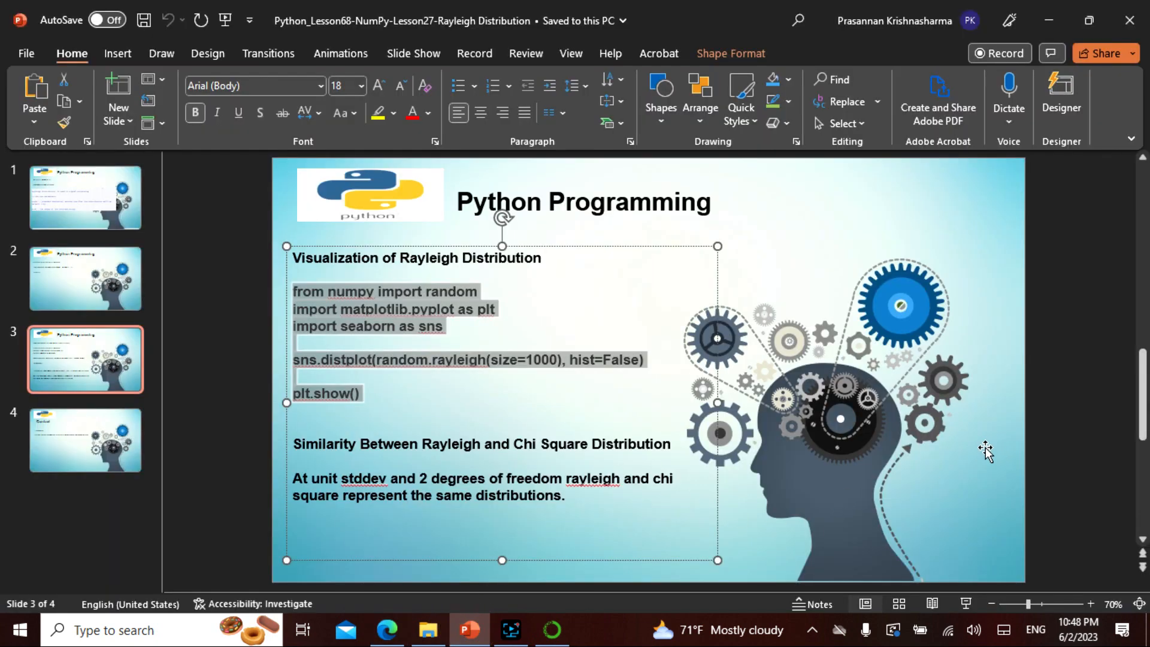
pyautogui.click(85, 440)
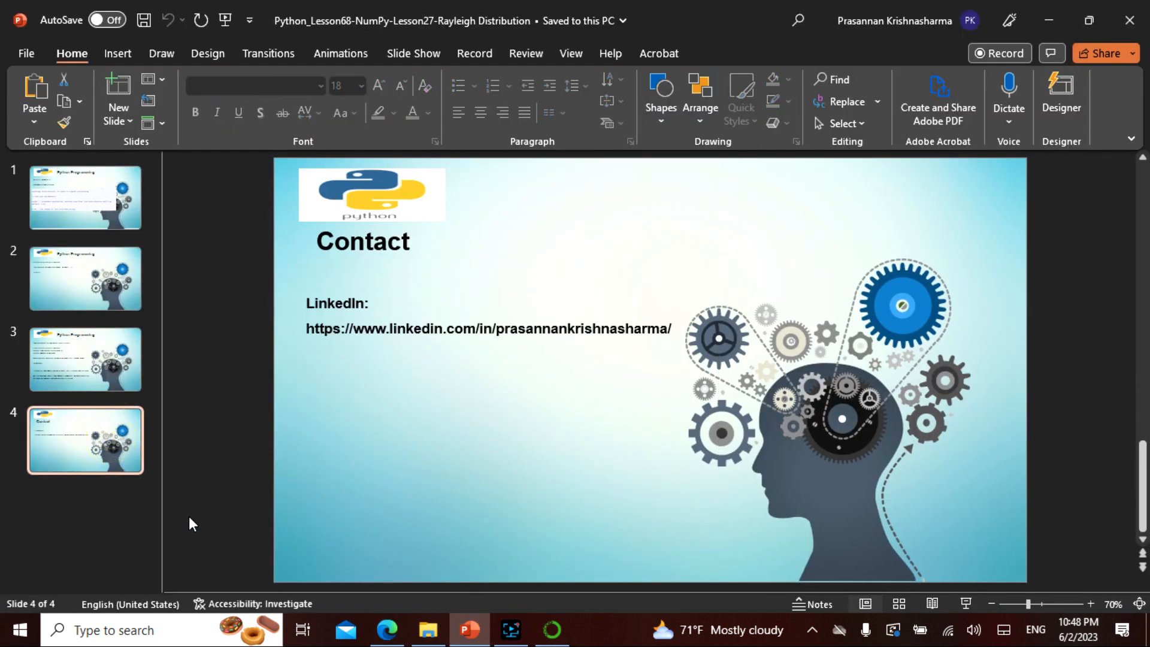